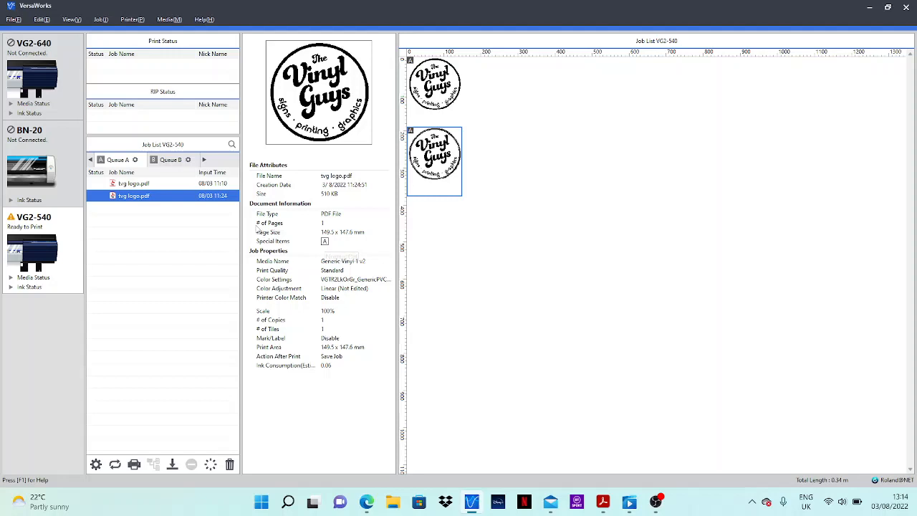
mouse_move(84, 385)
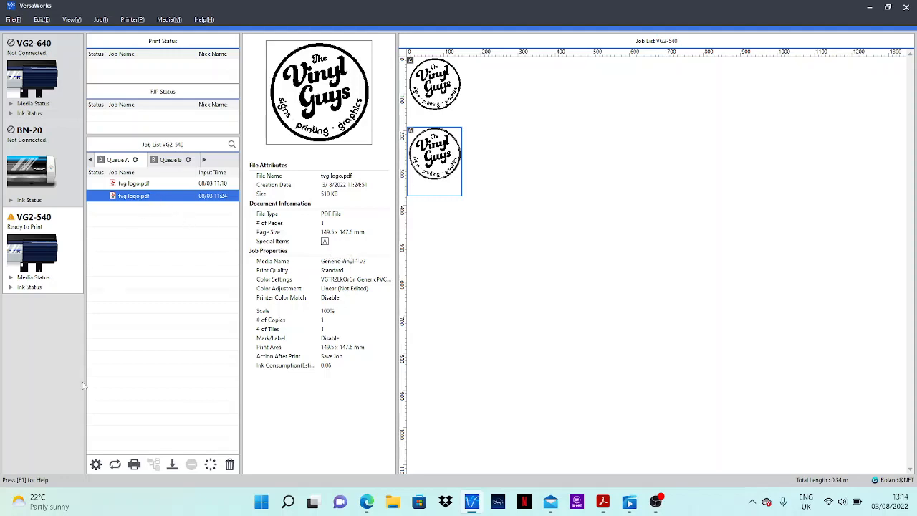
mouse_move(95, 464)
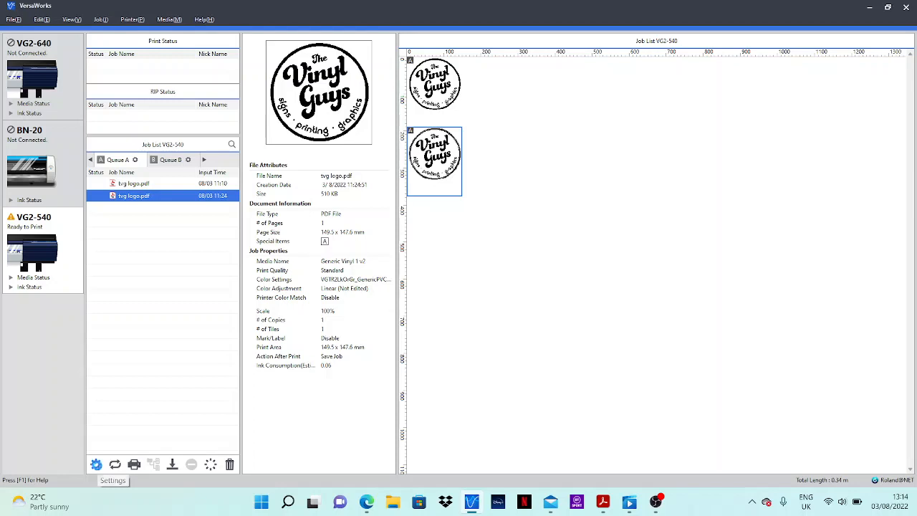
Give the logo job 720 mm media width from the loaded vinyl and 250 copies
click(96, 464)
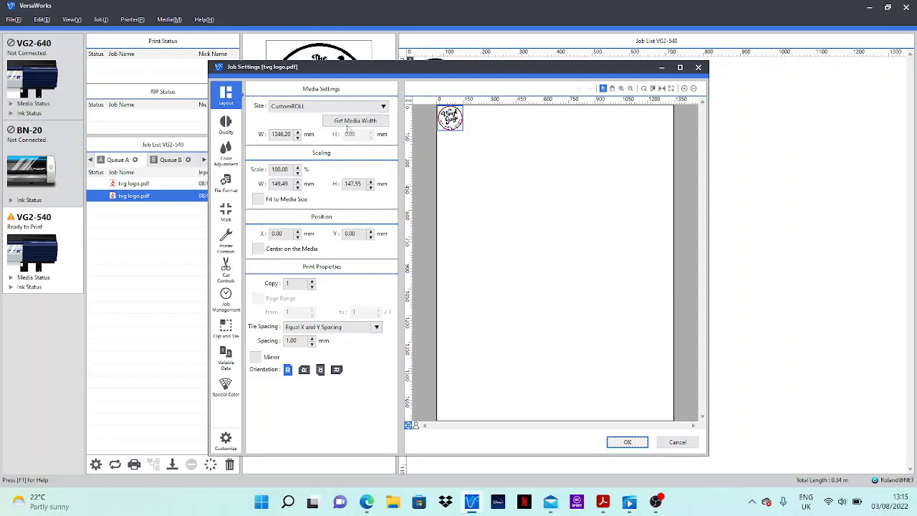
click(354, 121)
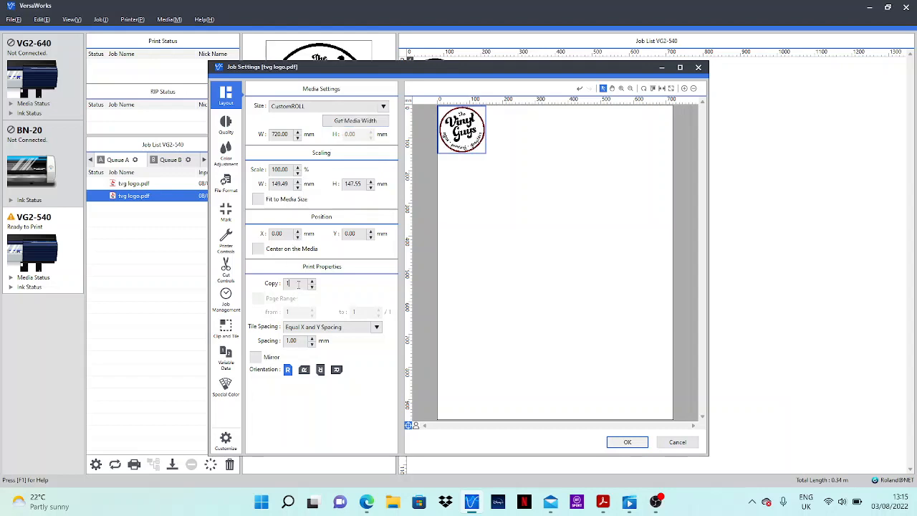
text(250)
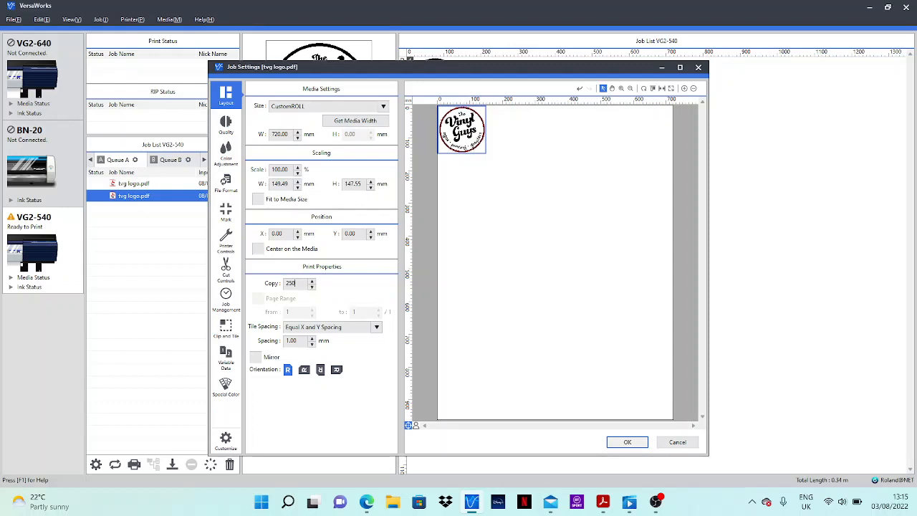
triple_click(293, 282)
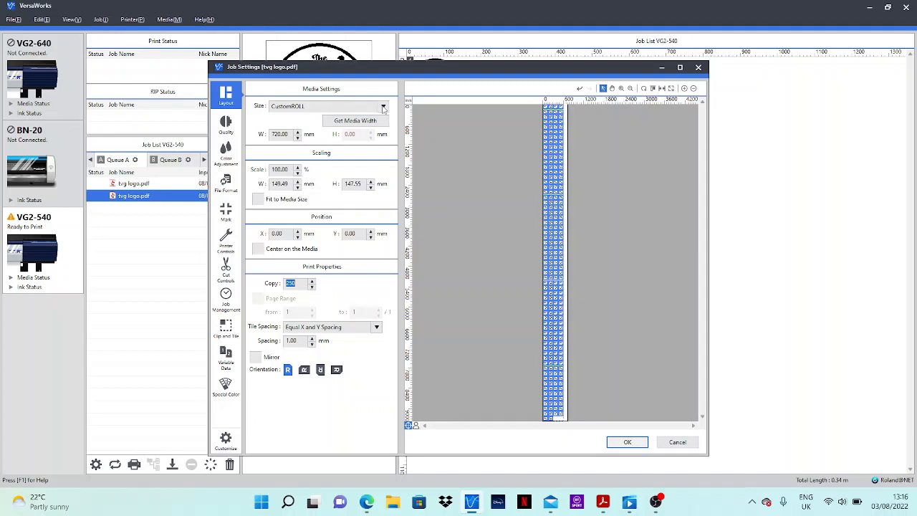
Set the logo job's media size to CustomCUT
click(383, 106)
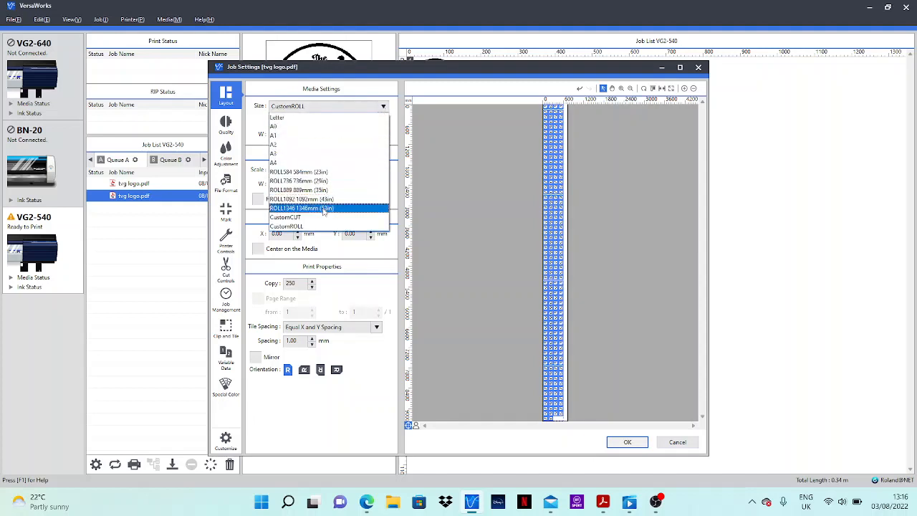
click(285, 217)
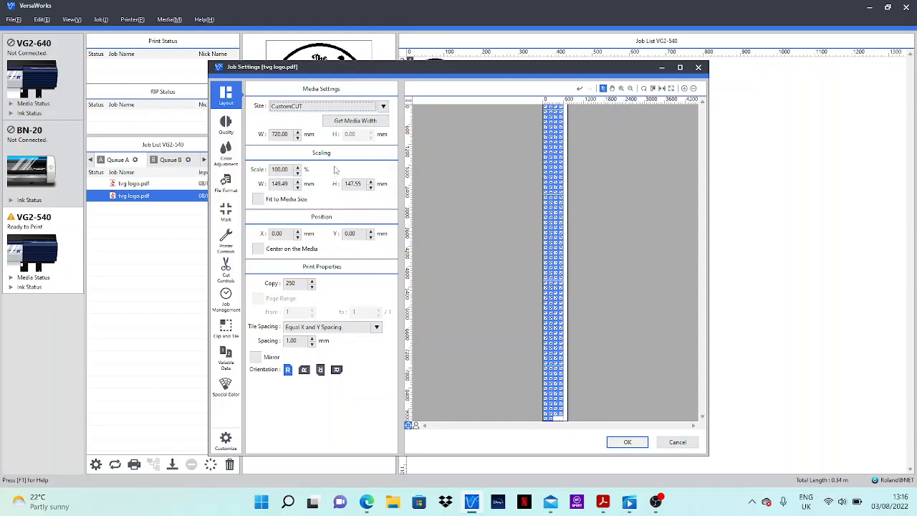
click(355, 121)
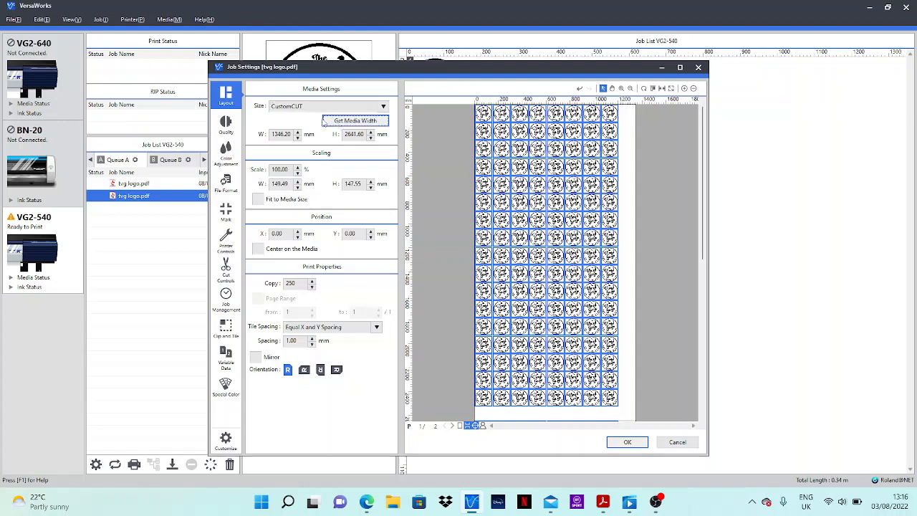
mouse_move(303, 116)
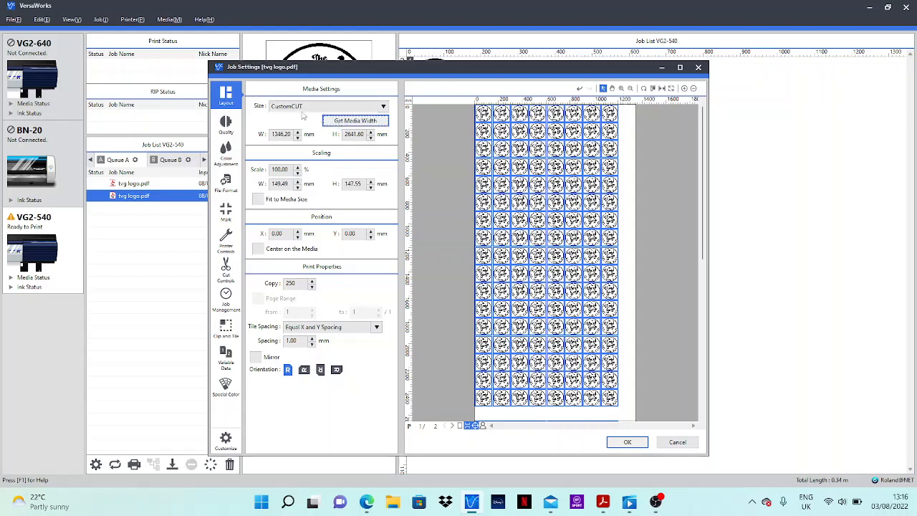
click(383, 106)
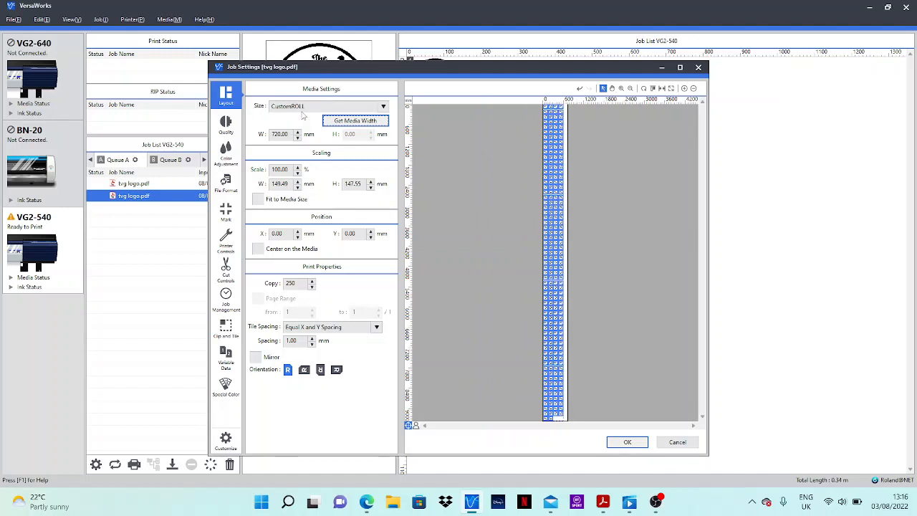
mouse_move(363, 113)
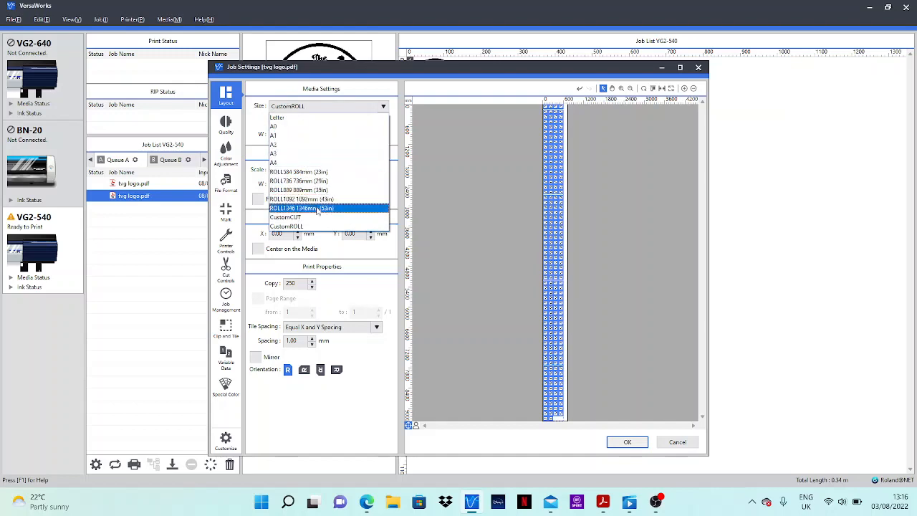
click(285, 217)
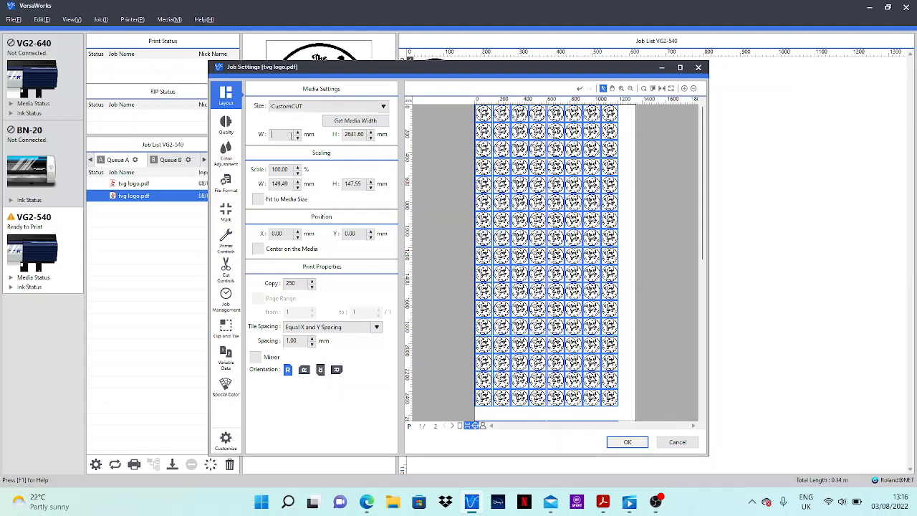
Enter 720 mm for the CustomCUT width and start a shorter height value
text(720.00)
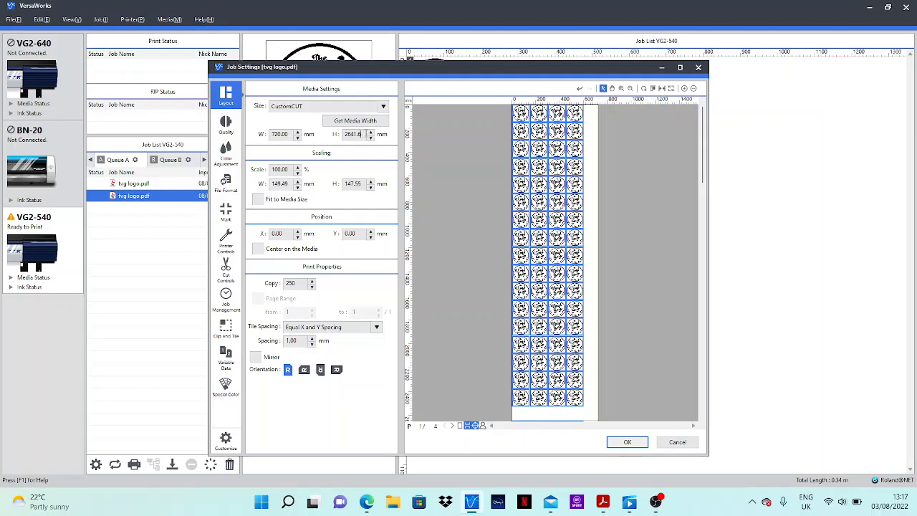
text(1000.00)
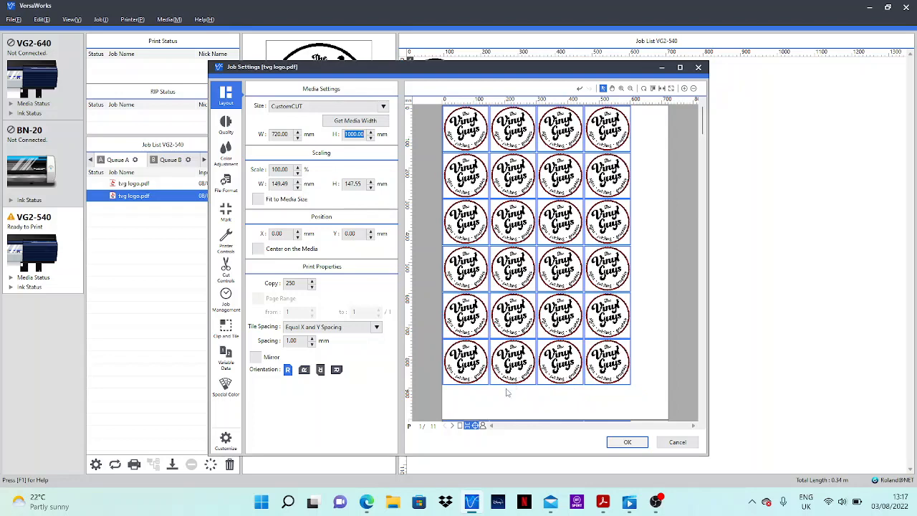
mouse_move(486, 406)
text(605)
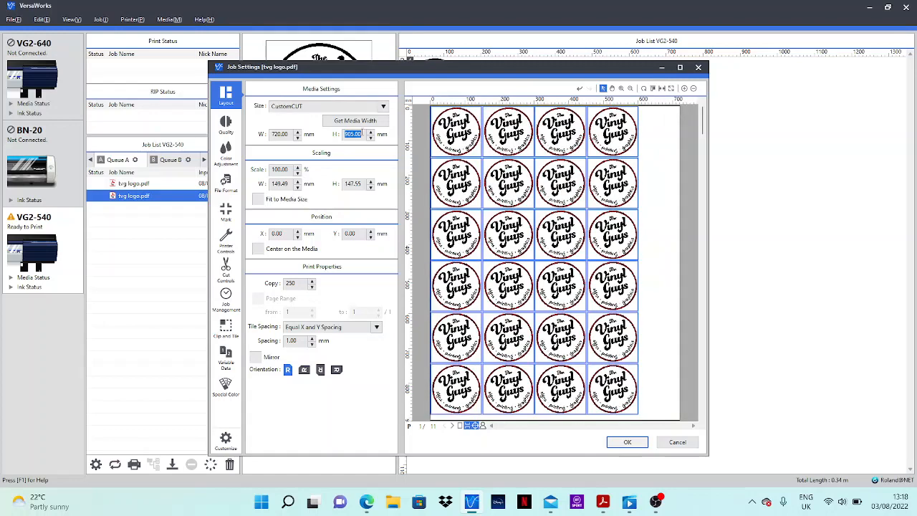
Enter 900 mm as the CustomCUT page height
text(900)
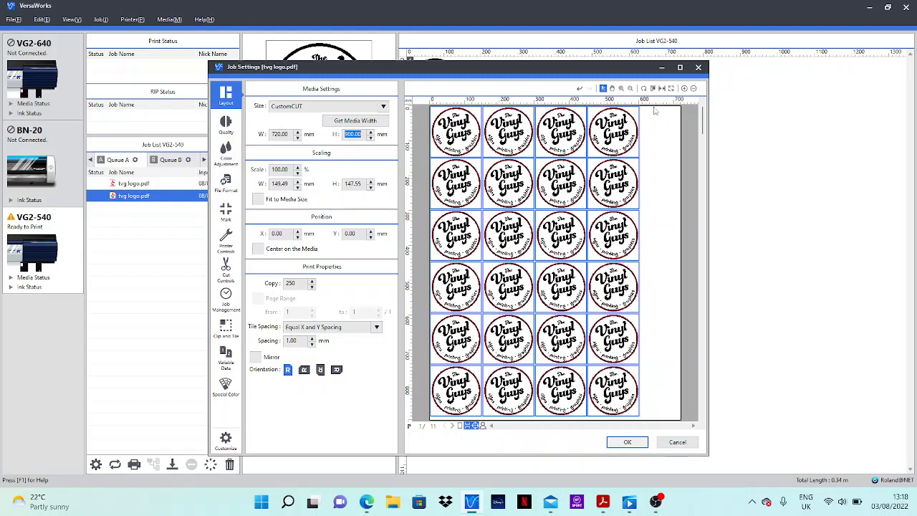
mouse_move(658, 279)
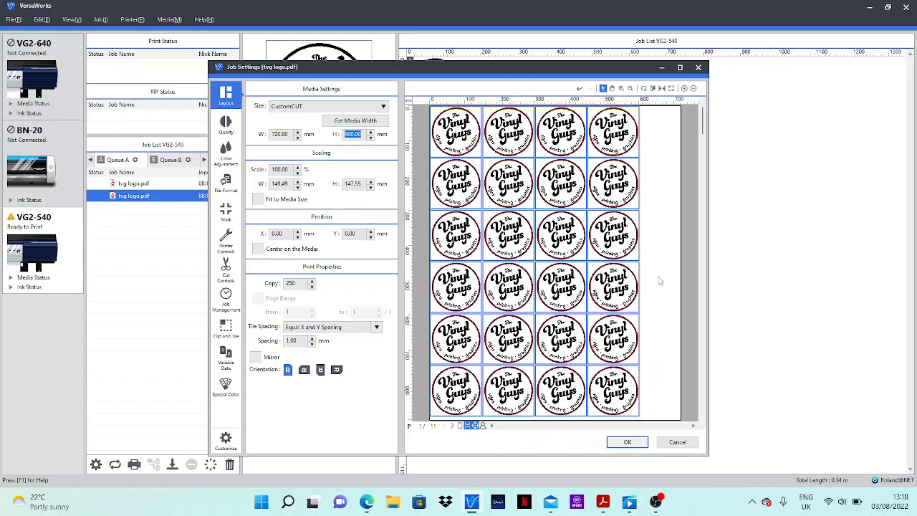
mouse_move(664, 198)
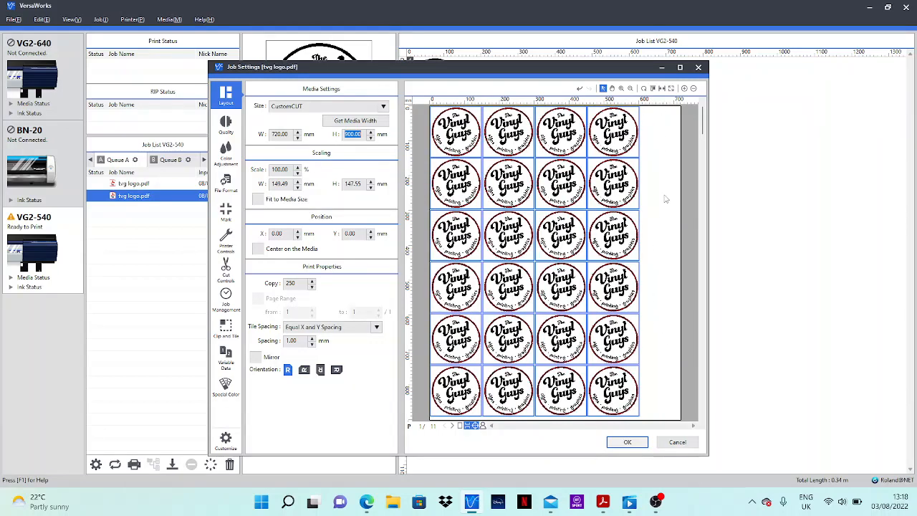
mouse_move(650, 211)
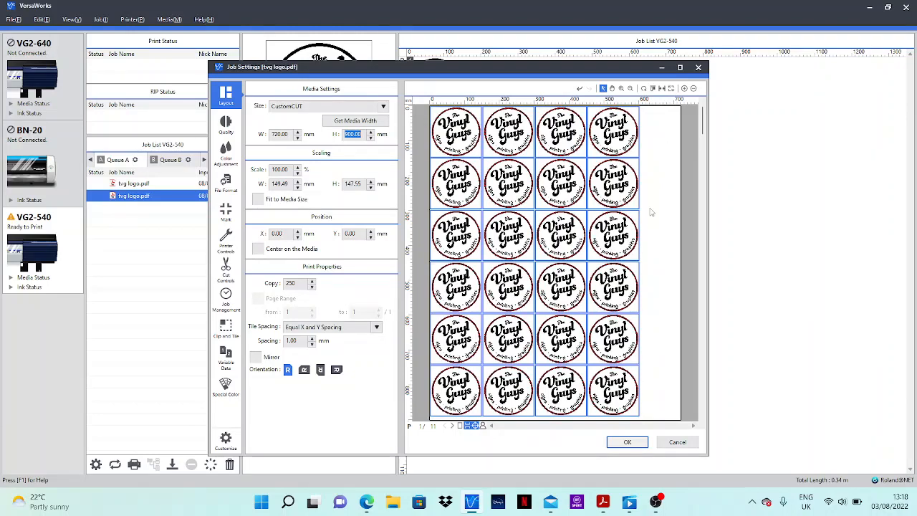
mouse_move(655, 124)
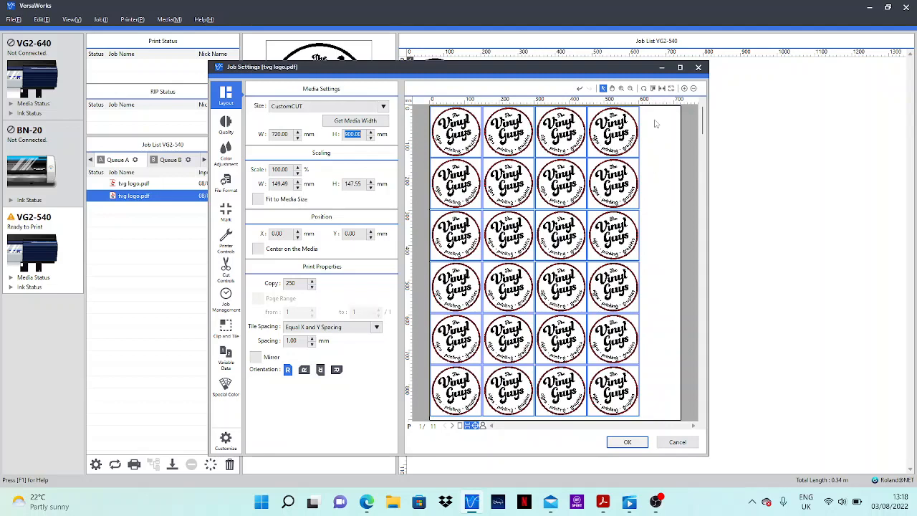
mouse_move(672, 120)
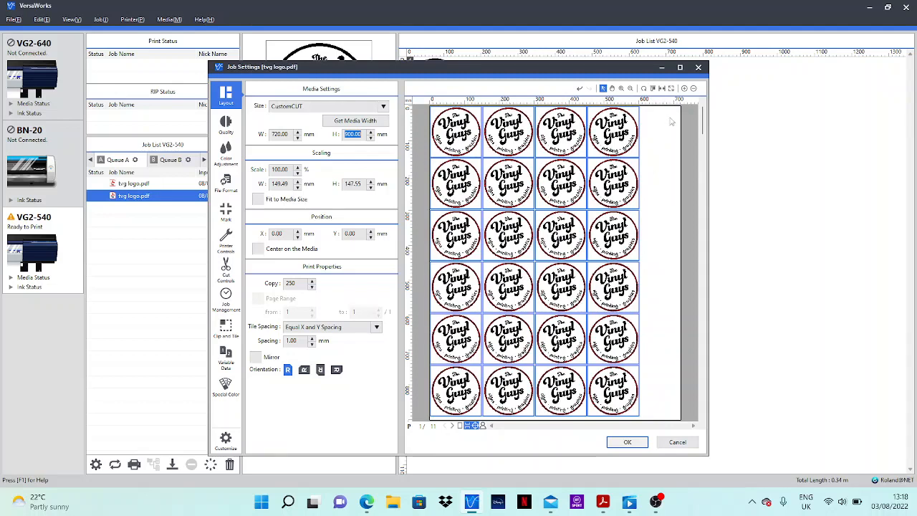
mouse_move(676, 167)
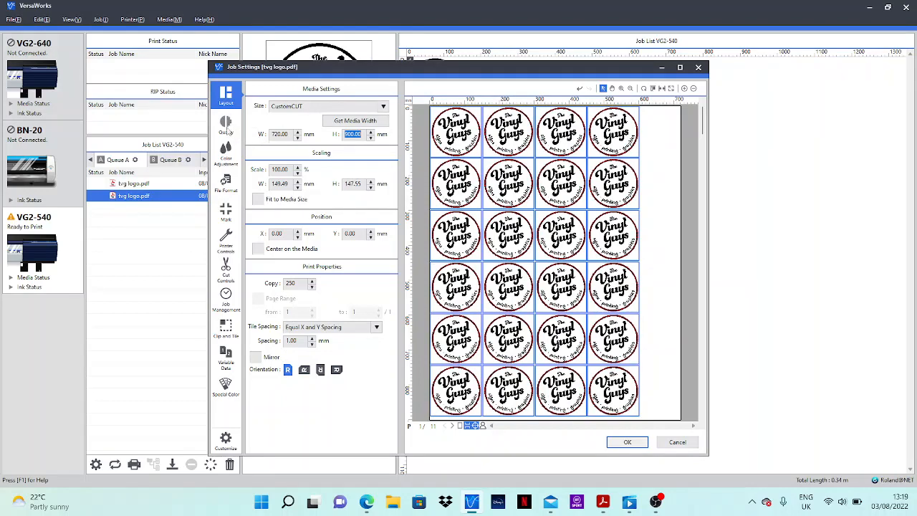
Review the Quality settings, then confirm the logo job settings with OK
click(226, 122)
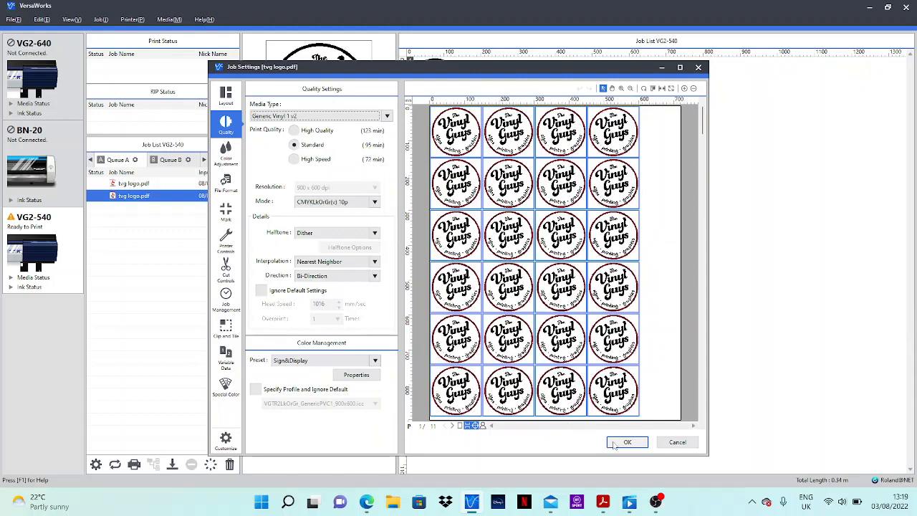
click(627, 442)
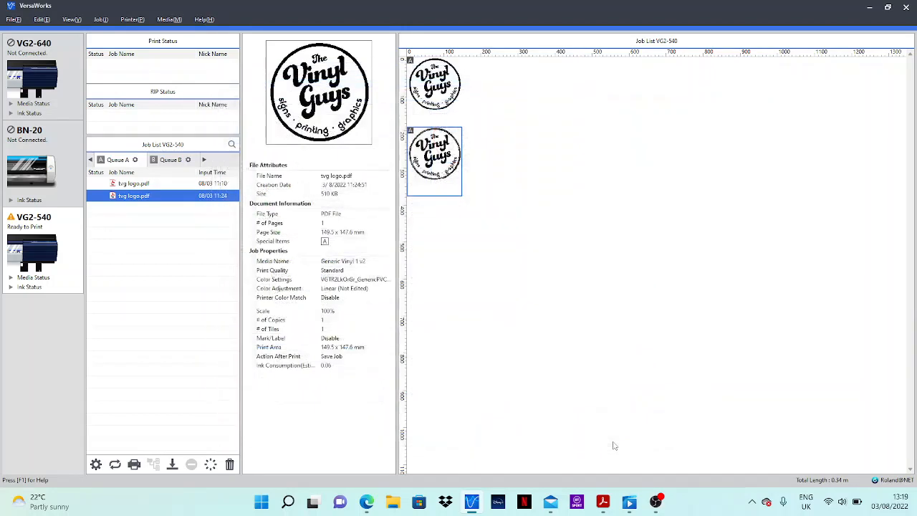